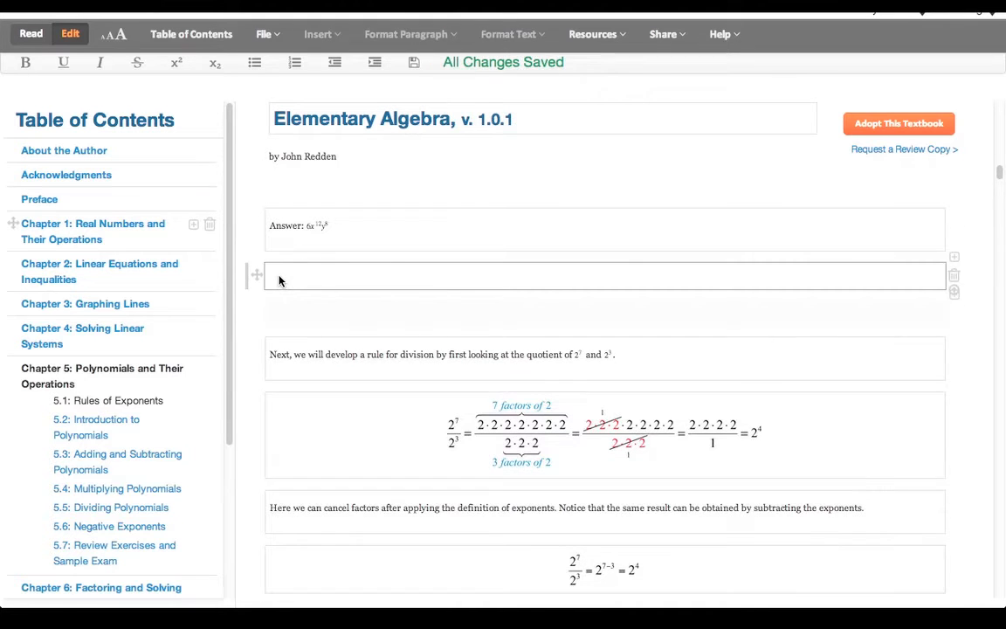
Select the empty block below the Answer in section 5.1 and open the Insert menu.
left_click(308, 277)
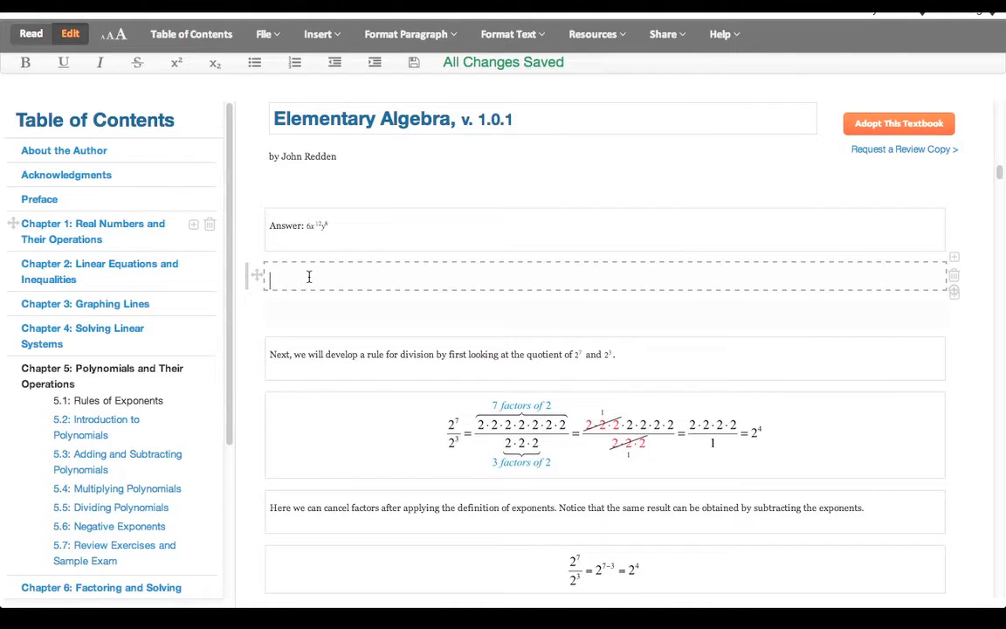
mouse_move(322, 34)
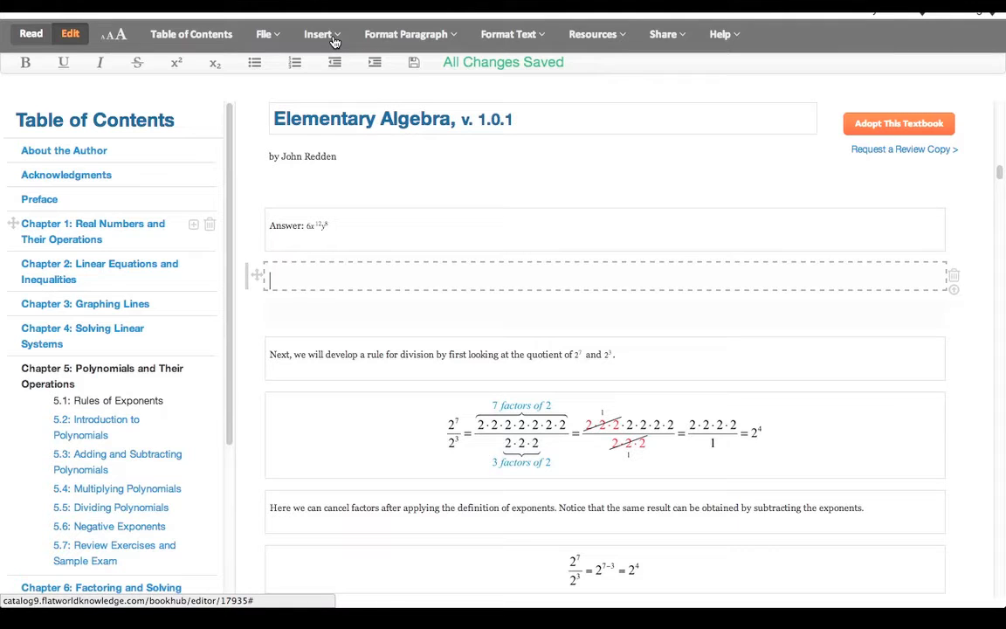
left_click(319, 34)
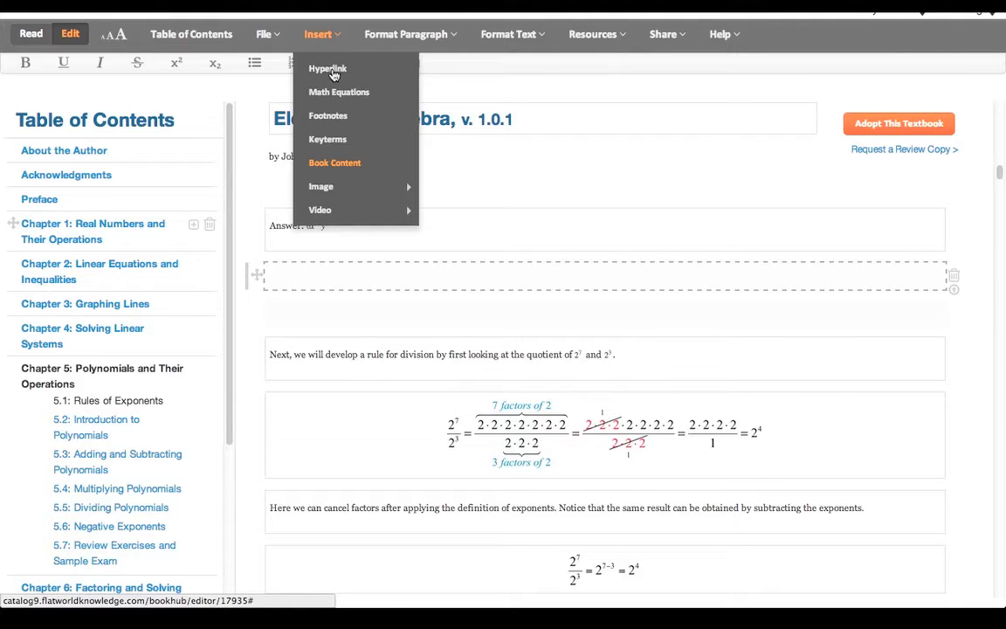
Insert a Math Equation with the pasted LaTeX a_i^2 + b_j^2 = c_k^2 and save it.
left_click(339, 91)
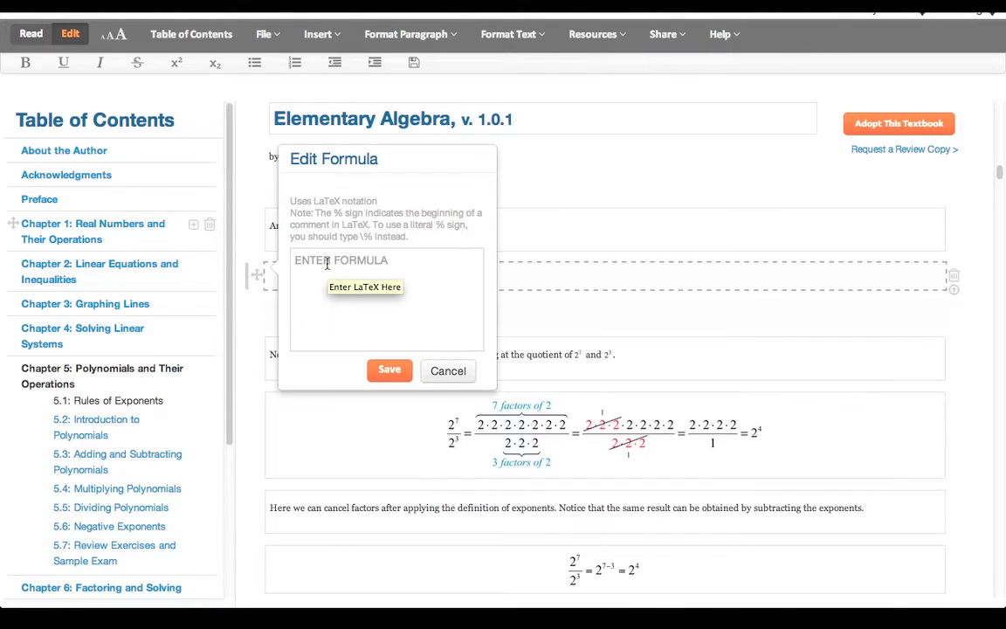
right_click(328, 262)
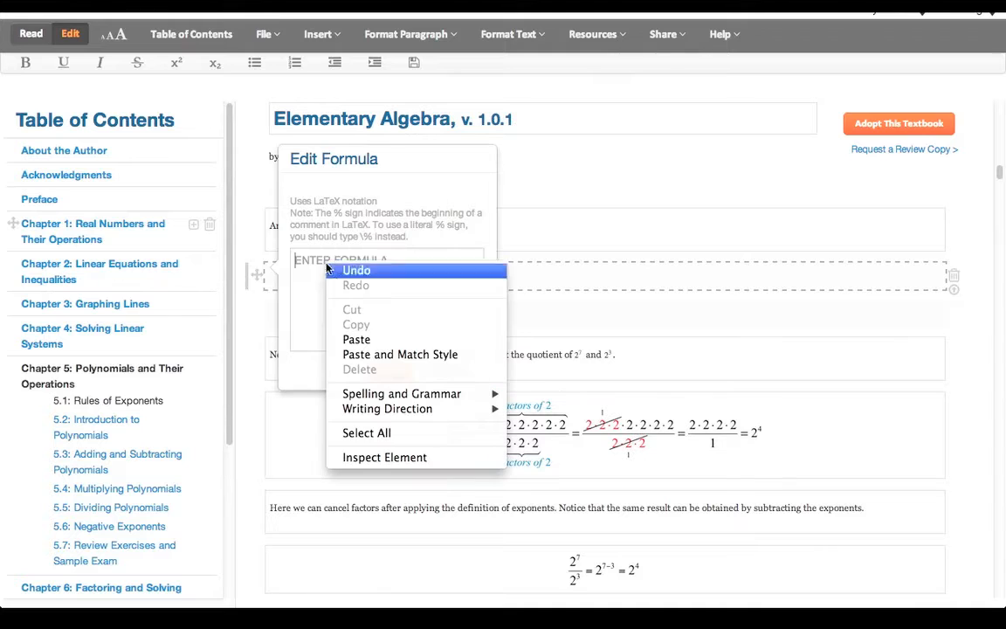
mouse_move(356, 339)
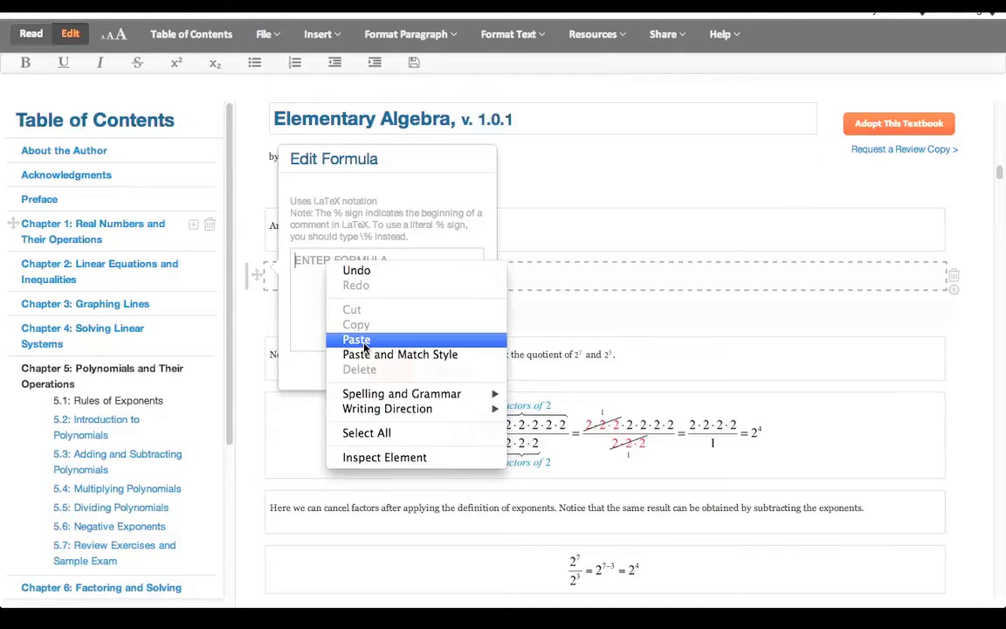
left_click(355, 339)
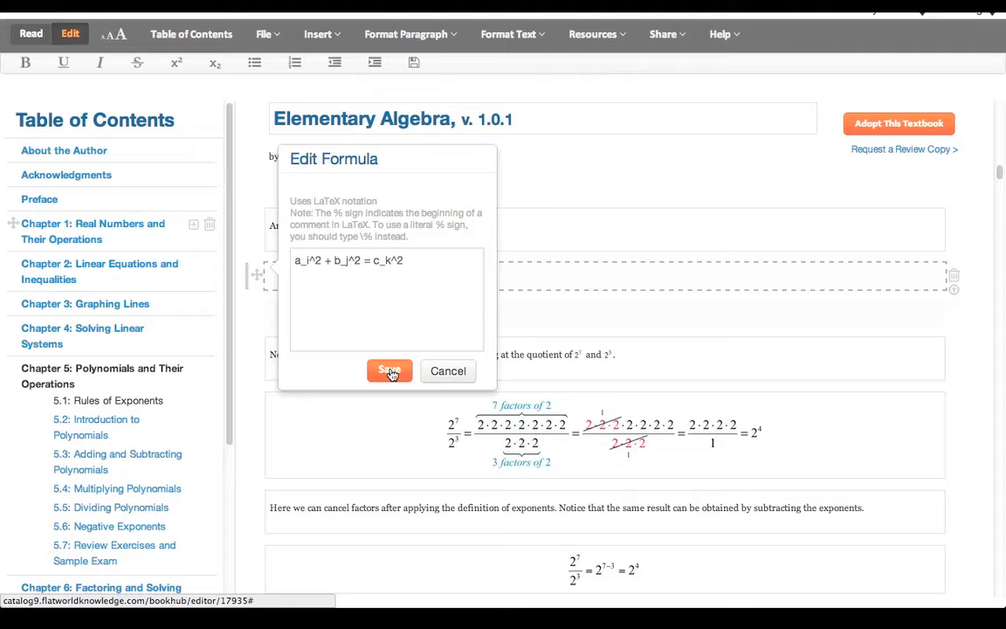
left_click(389, 370)
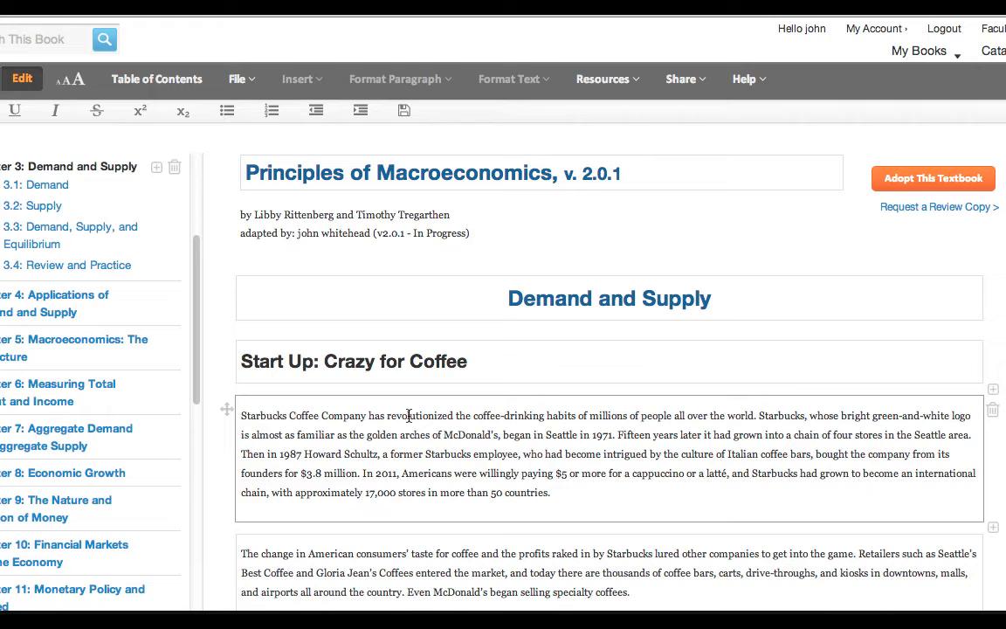
Hyperlink 'Starbucks Coffee Company' to the Starbucks address 'starbucks.c' and save the link.
left_click(406, 416)
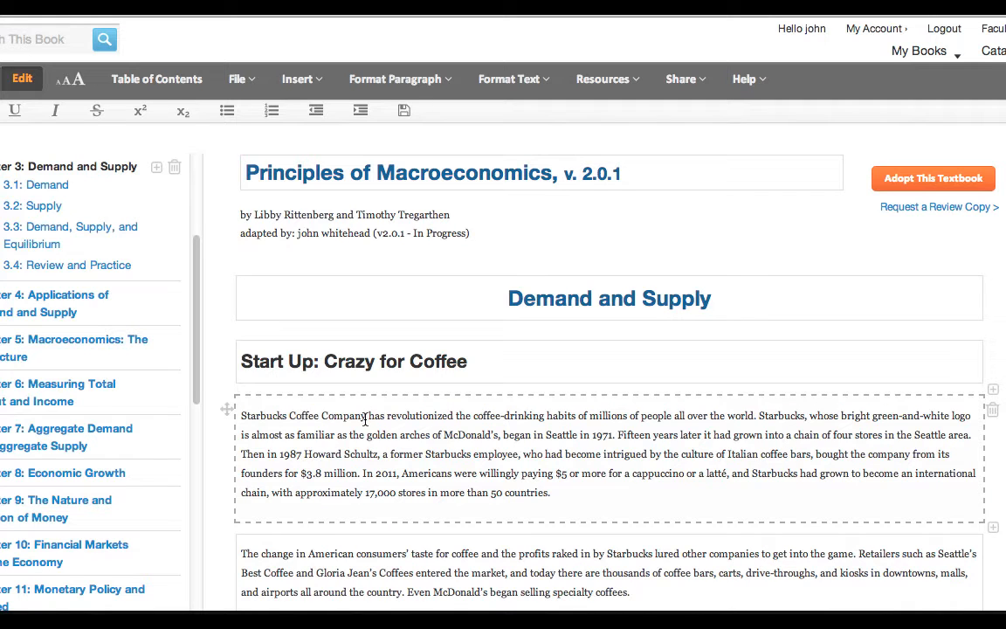
left_click_drag(242, 415, 366, 415)
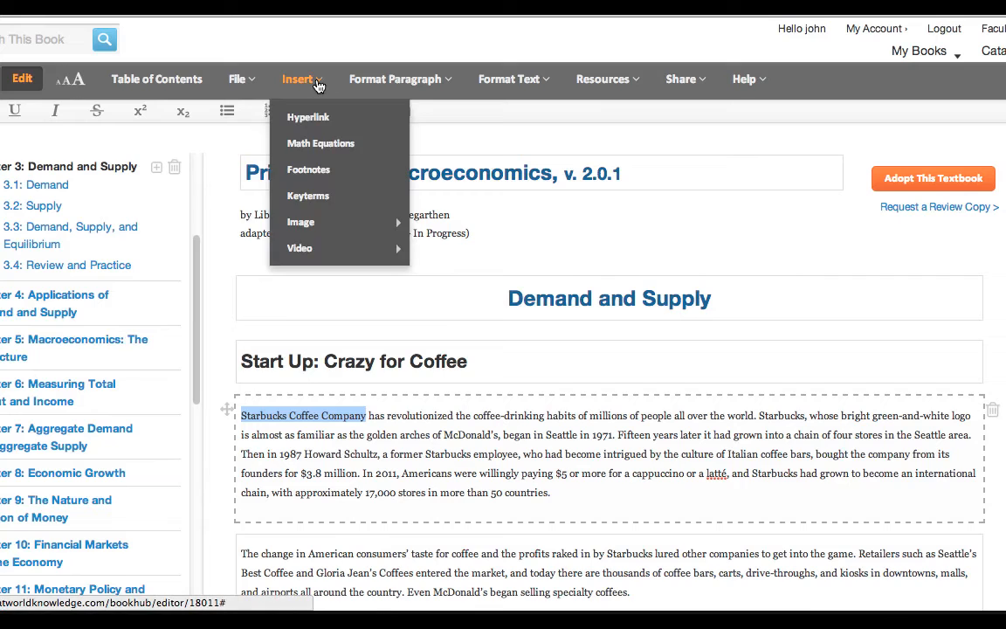
left_click(307, 116)
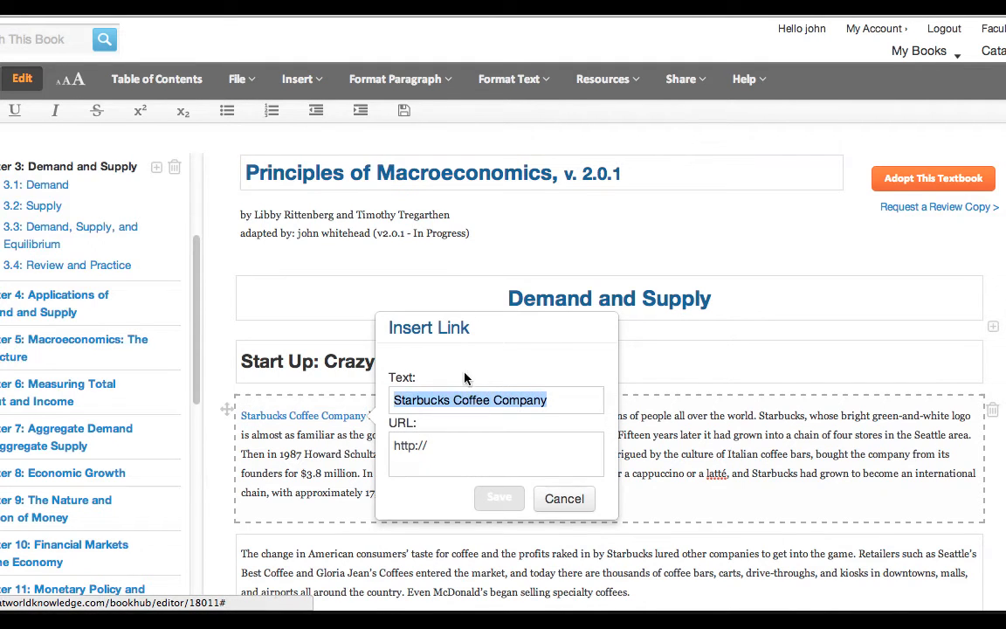
left_click(428, 446)
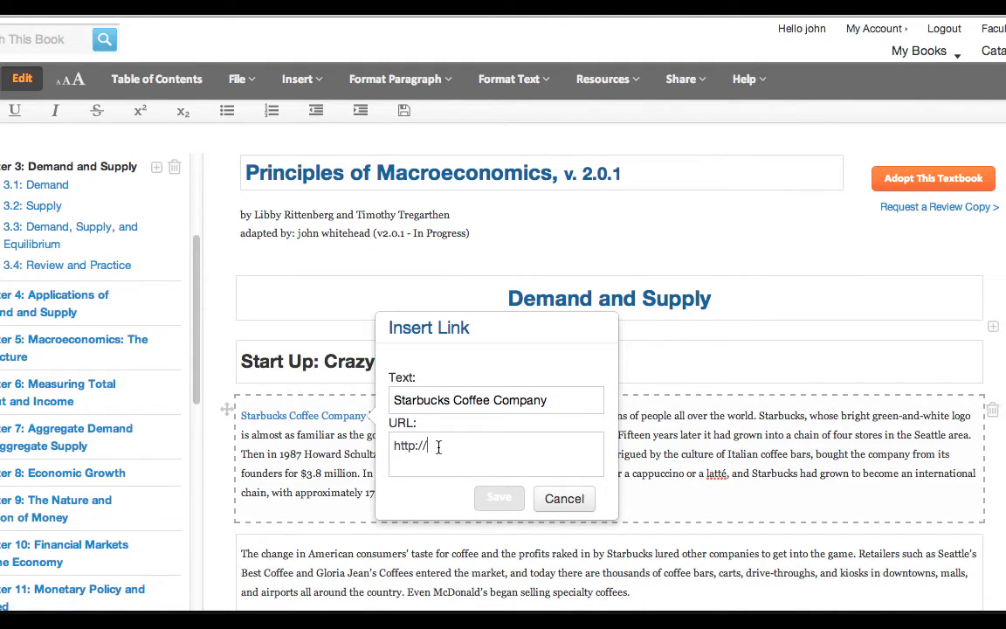
type("starbucks.c")
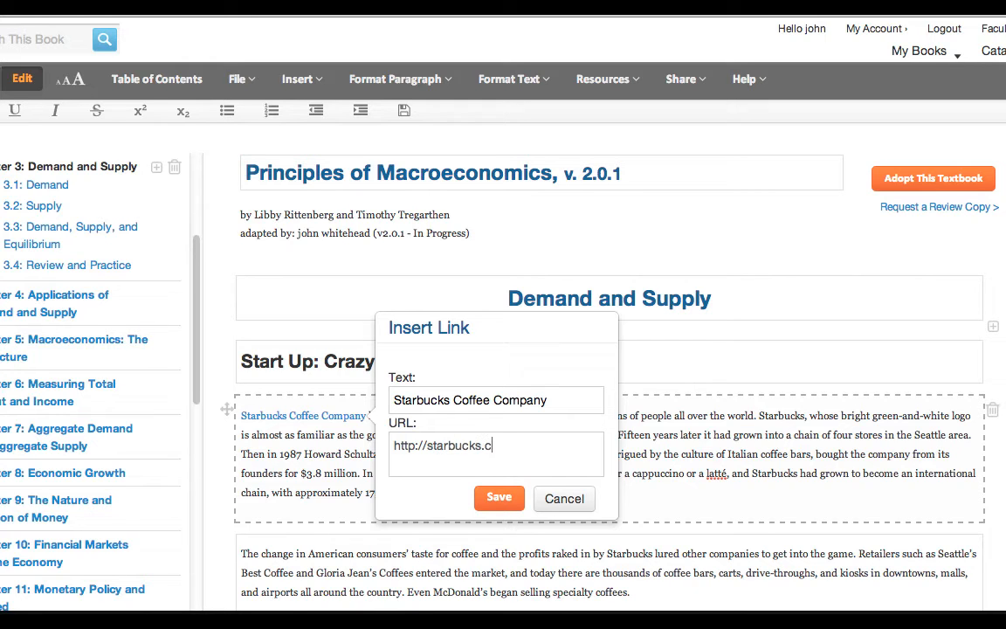
left_click(498, 498)
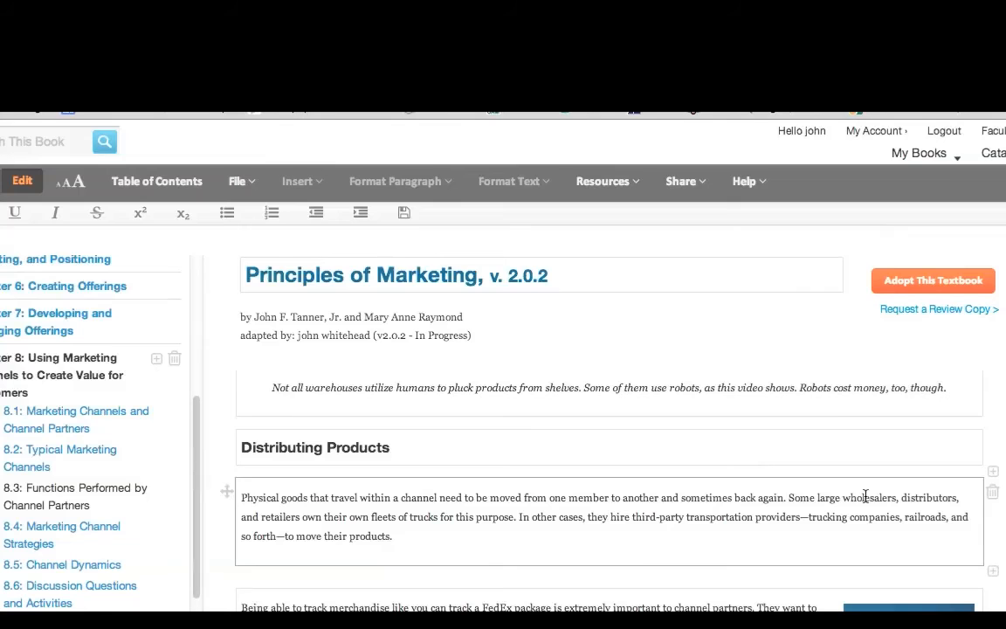
Add 'wholesalers' in the Distributing Products paragraph as a key term and save it.
double_click(868, 497)
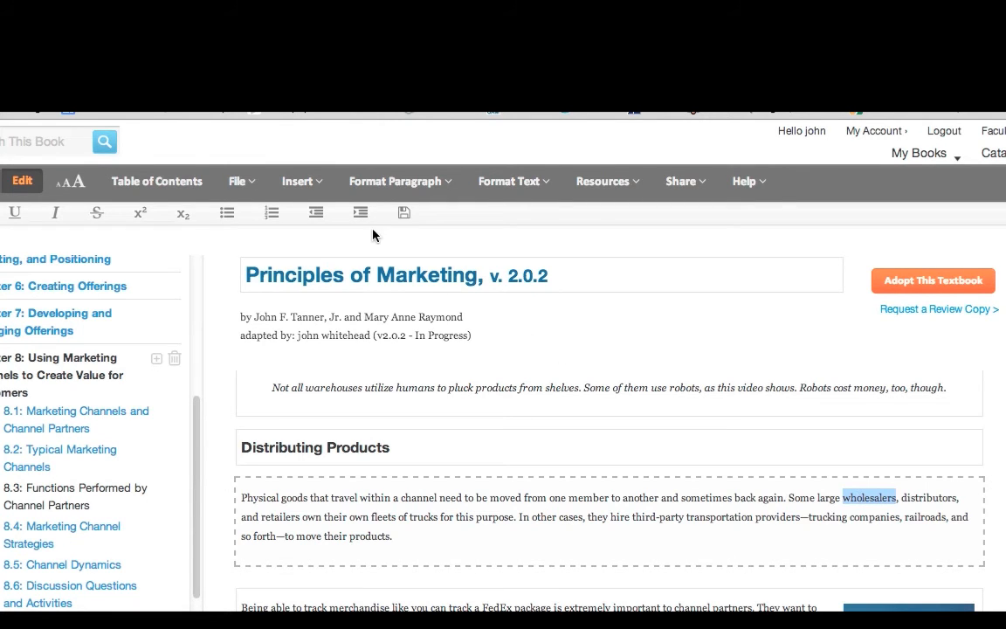
left_click(301, 181)
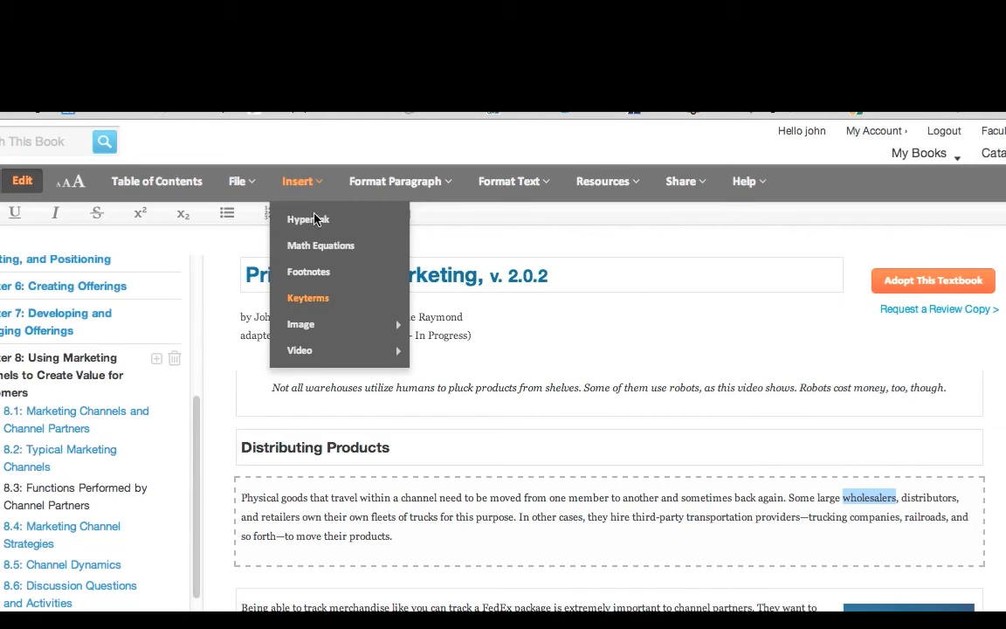
left_click(308, 298)
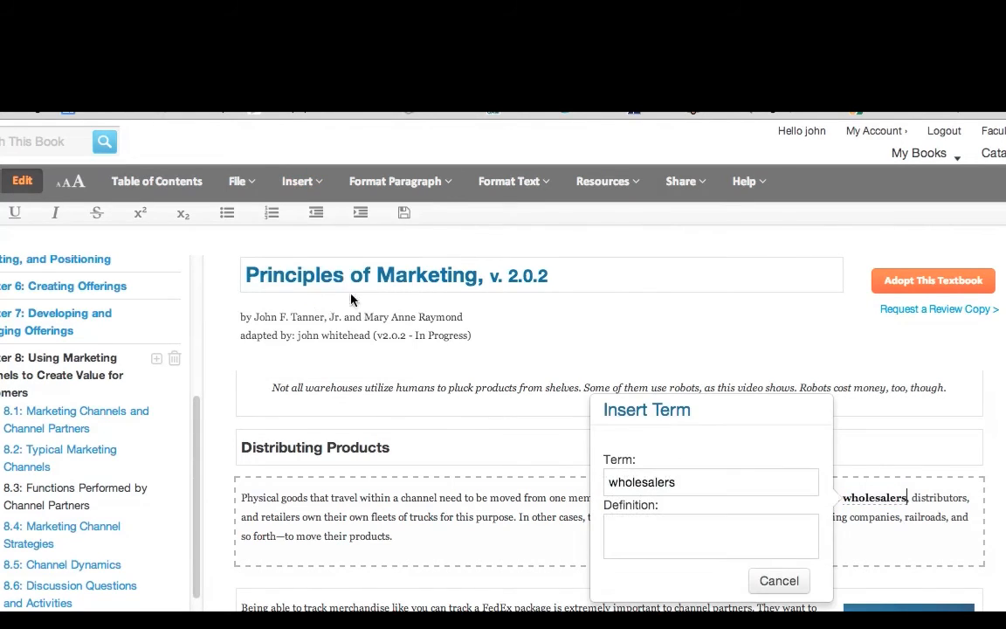
double_click(641, 482)
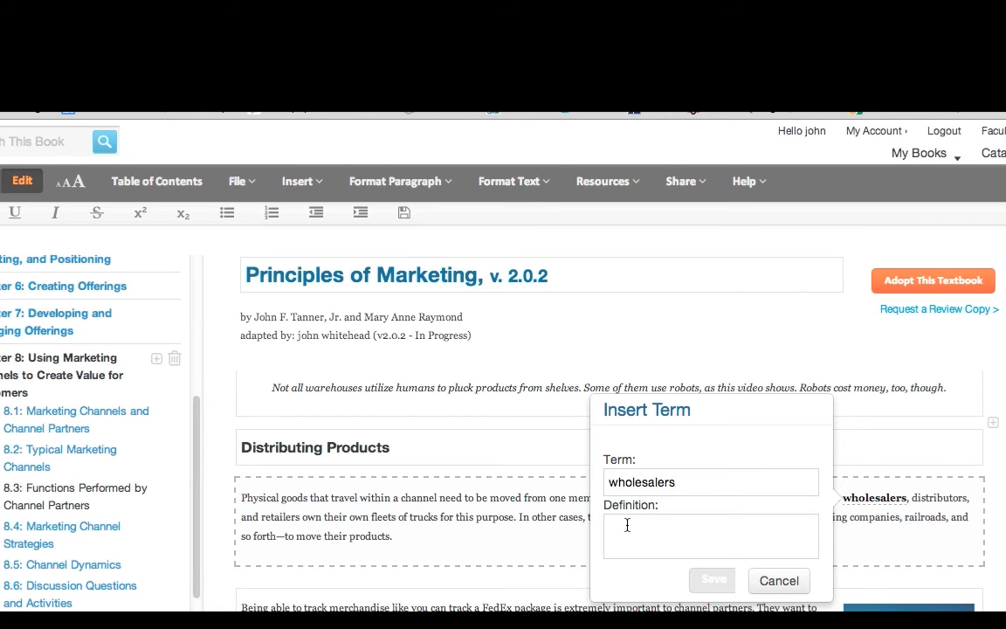
left_click(711, 580)
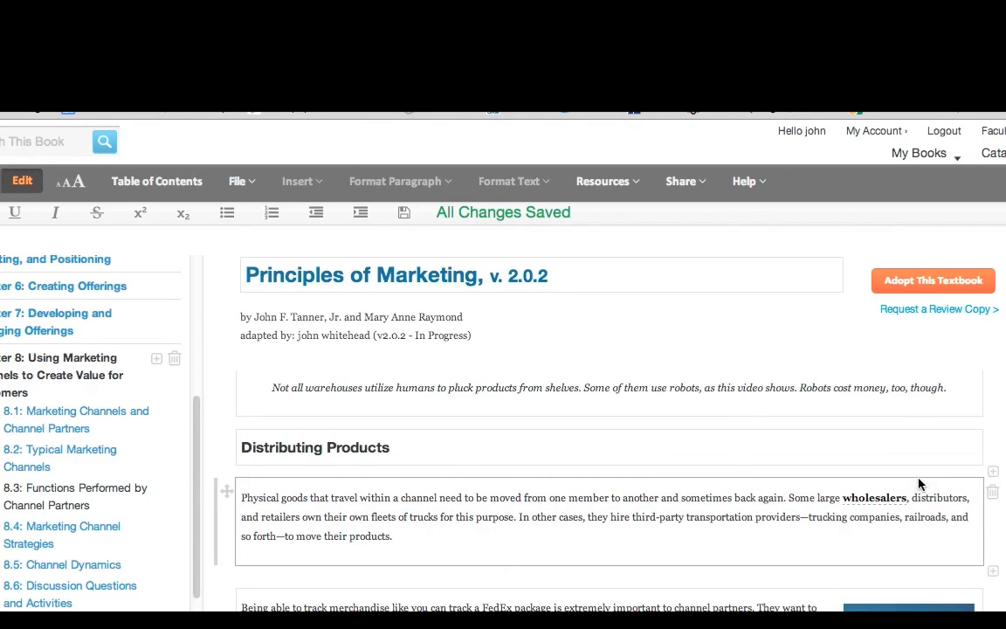
mouse_move(906, 511)
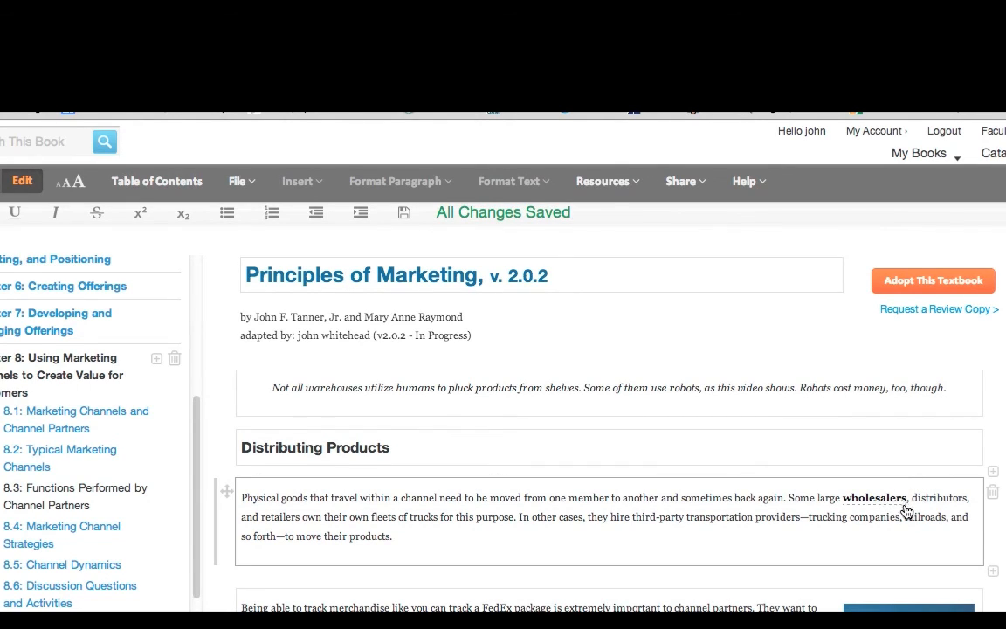